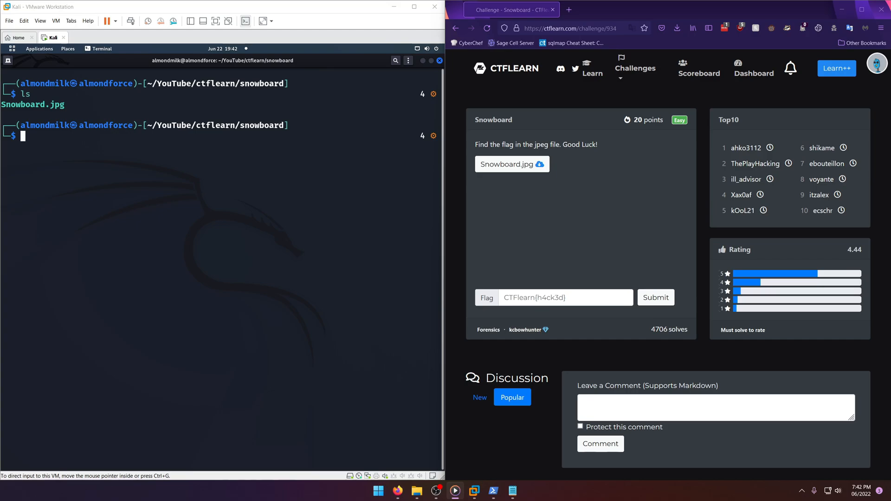
mouse_move(64, 150)
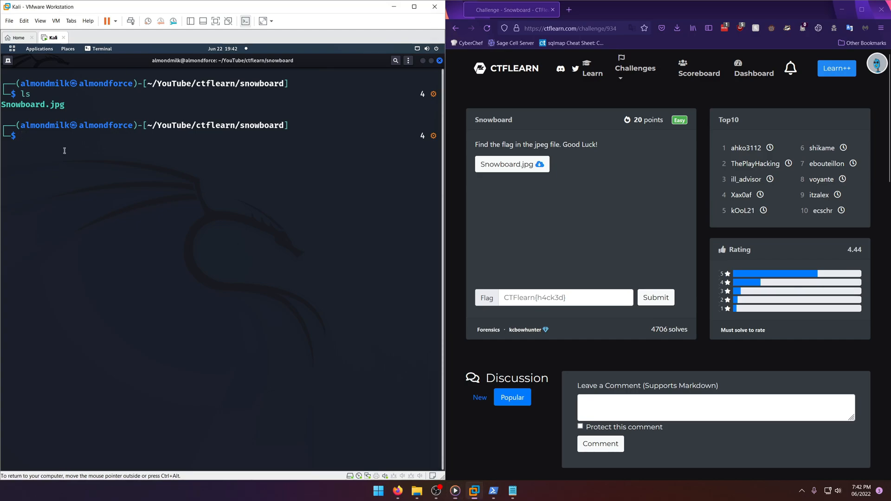
Step: View Snowboard.jpg in the Eye of GNOME viewer and return to the prompt
type("eog SA4")
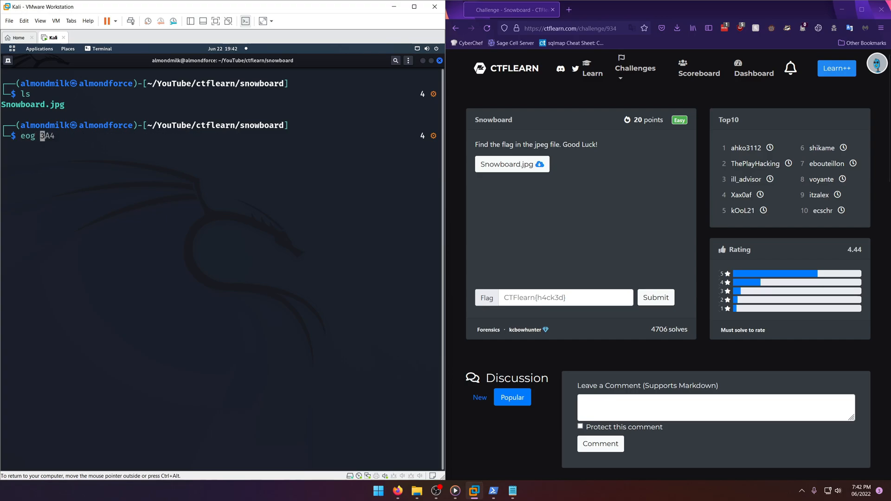
key("Return")
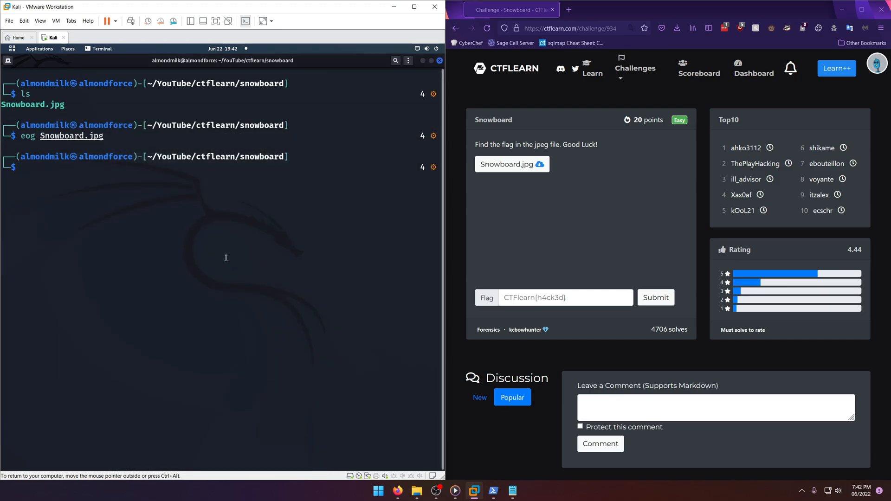
Step: Run exiftool on Snowboard.jpg and copy the Comment flag CTFlearn{CTFIsEasy!!!}
type("exiftool Snowboard.jpg")
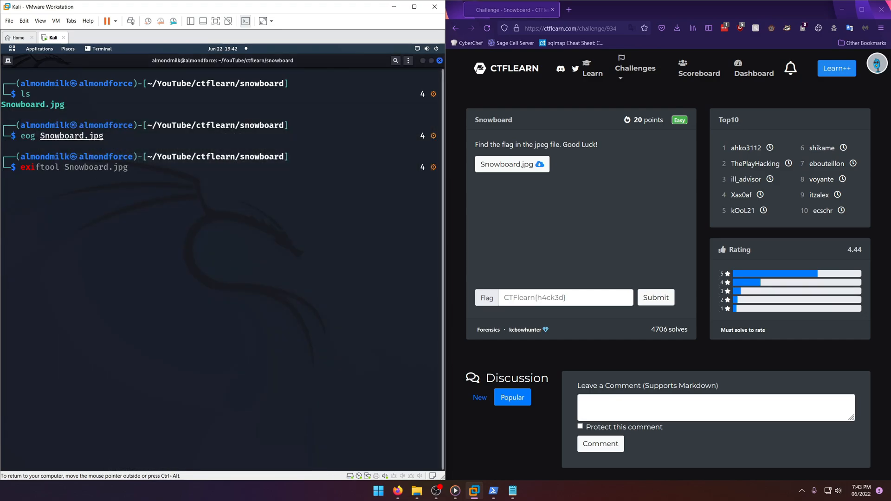
key("Return")
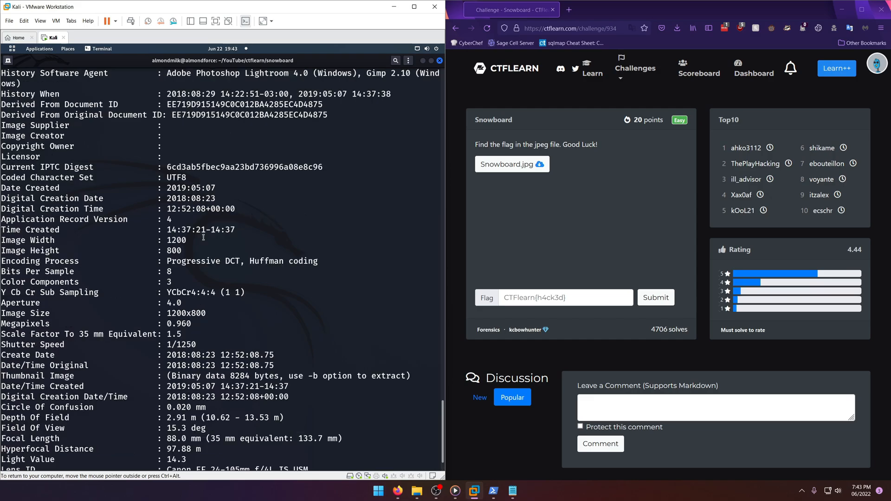
scroll("down", 3)
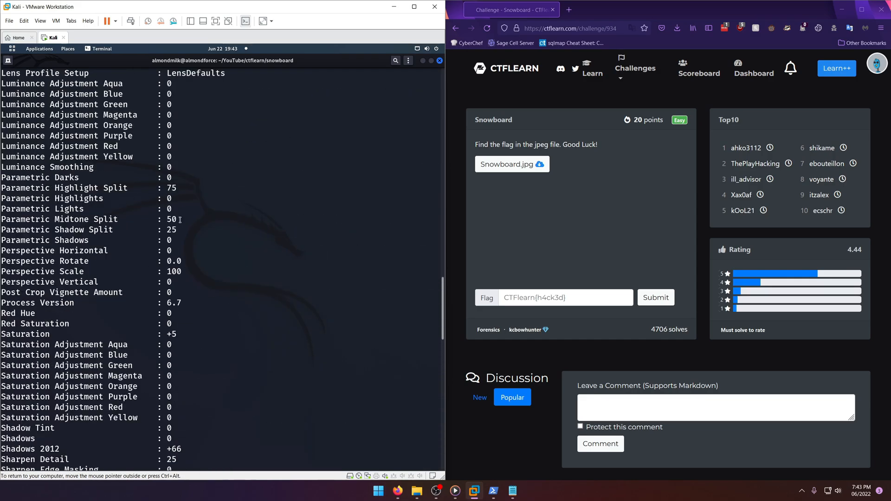
scroll("up", 3)
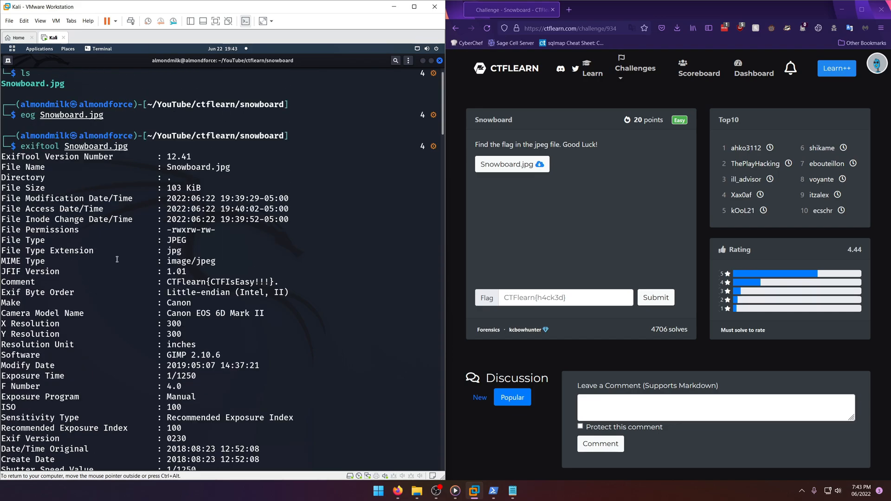
double_click(221, 282)
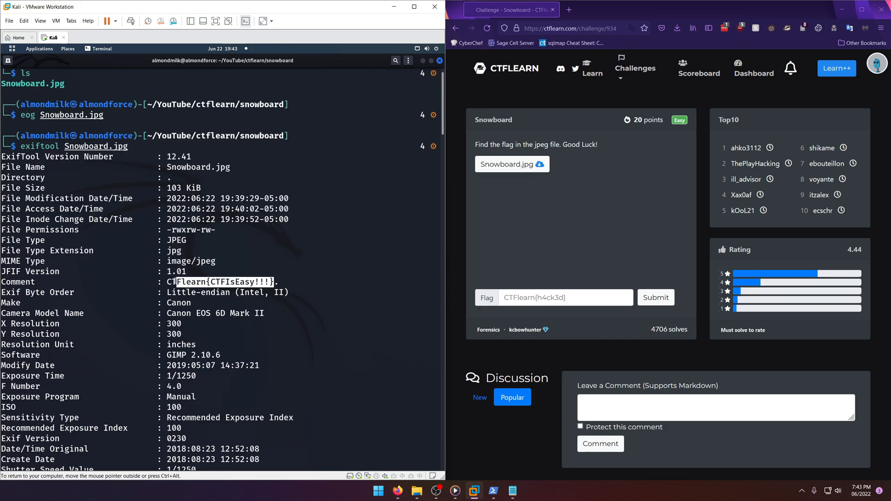
right_click(193, 282)
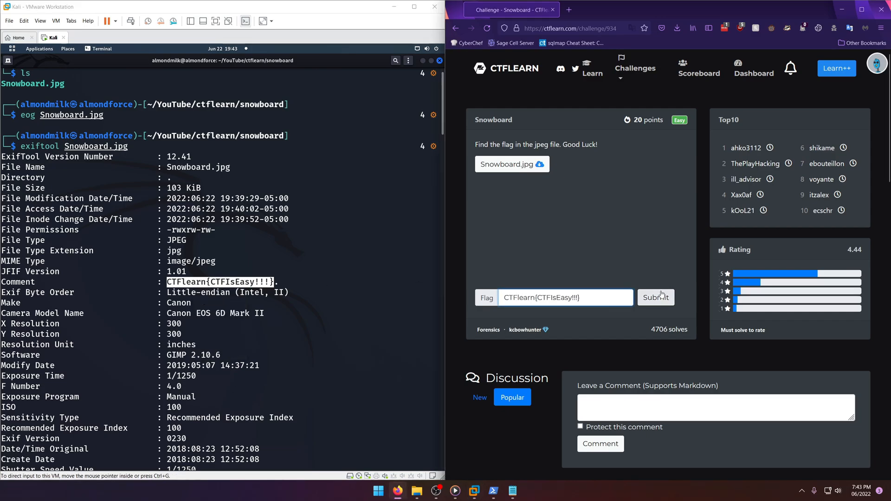
Step: Submit CTFlearn{CTFIsEasy!!!} as the Snowboard answer and review the remaining exiftool output
left_click(656, 297)
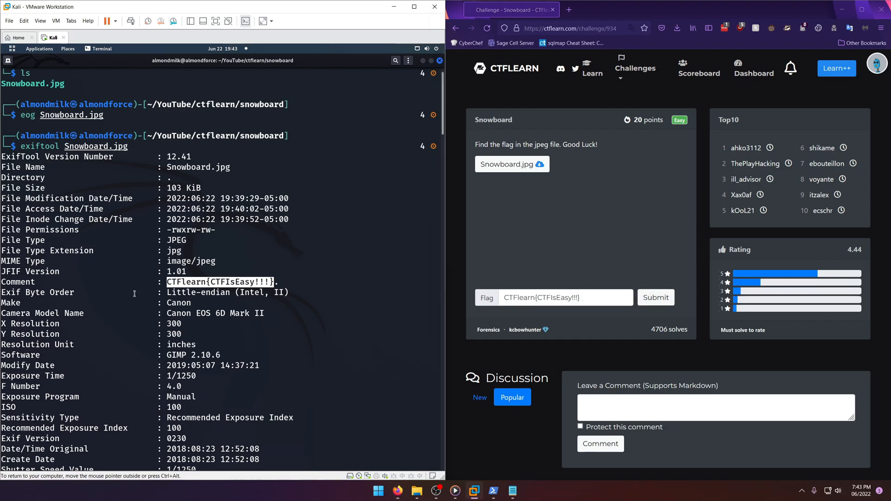
scroll("down", 3)
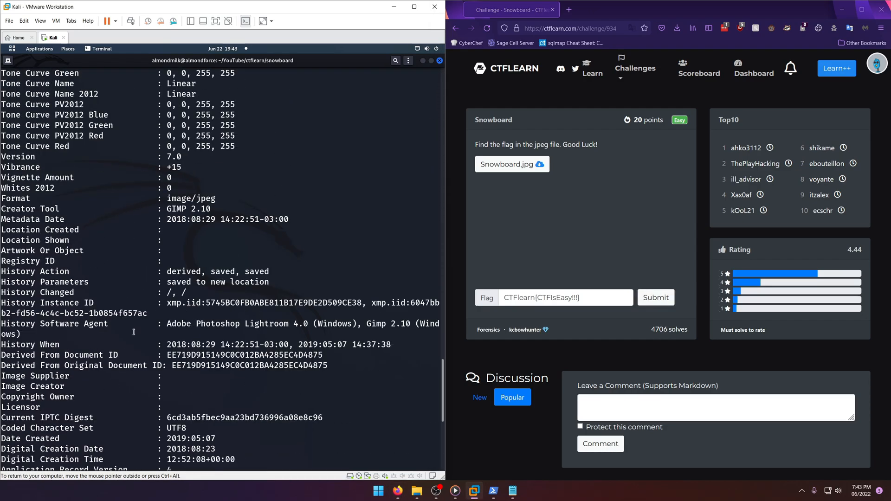
scroll("down", 3)
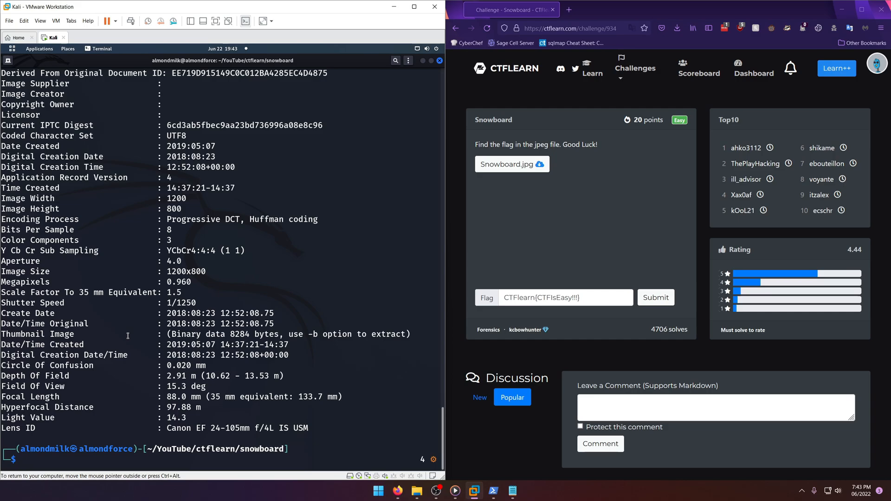
Step: Run 'strings -n 10 Snowboard.jpg' and select the base64 string Q1RGbGVhcm57U2tpQmFuZmZ9Cg== below the fake flag
type("strings -n 10 Snowboard.jpg")
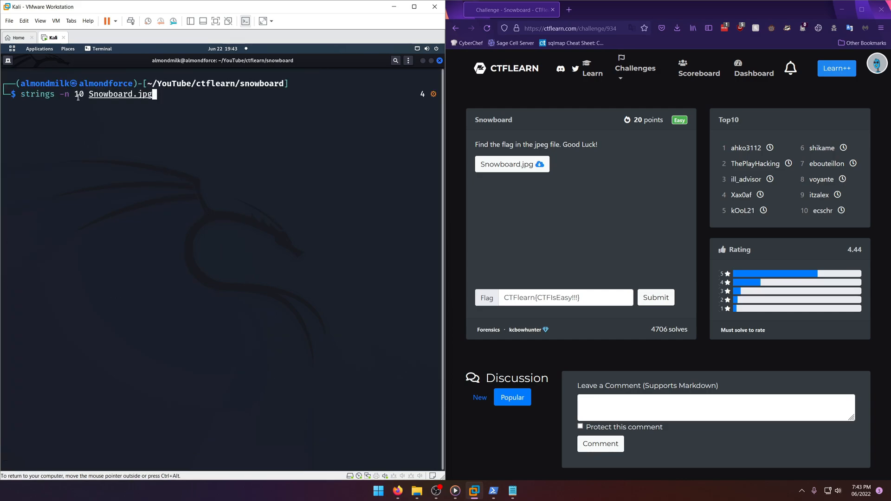
mouse_move(199, 101)
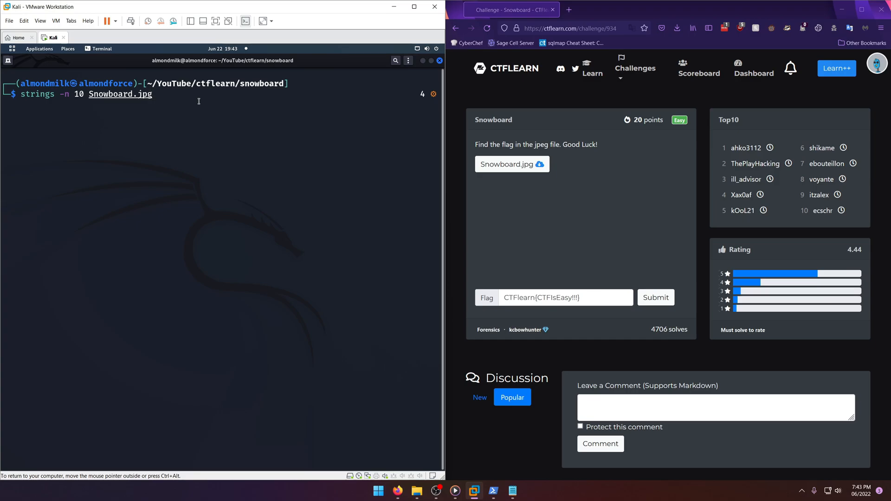
key("Return")
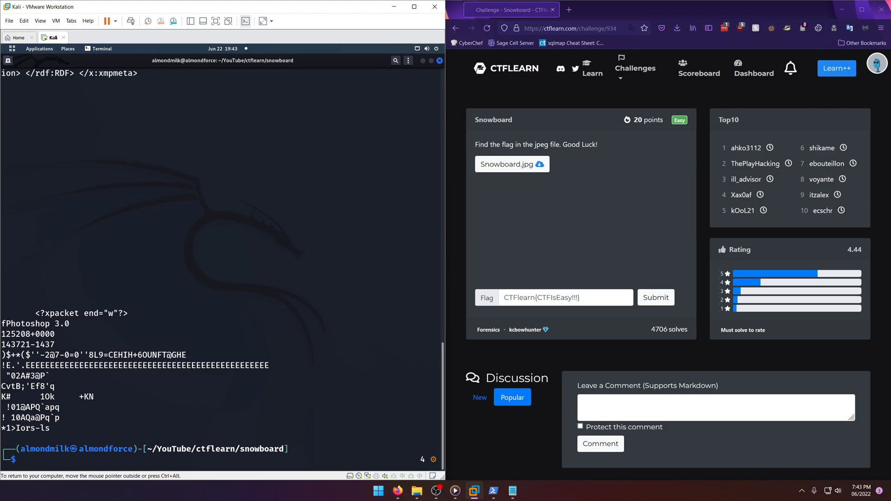
scroll("up", 3)
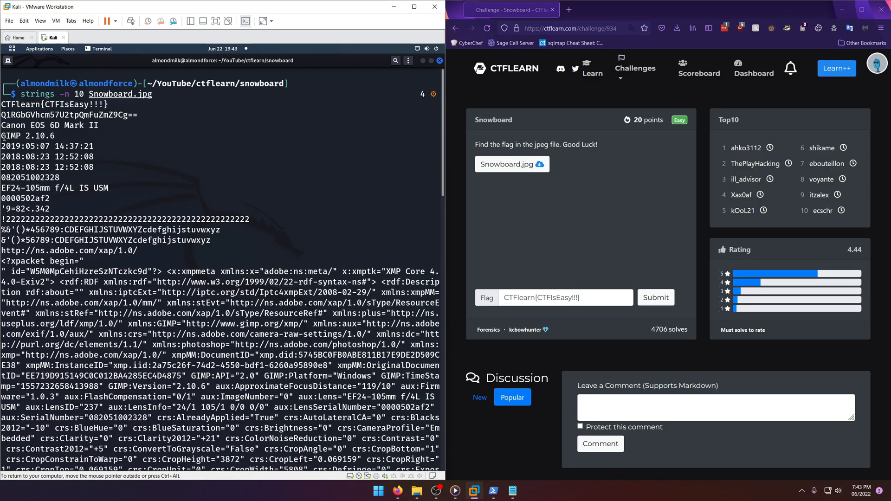
double_click(67, 115)
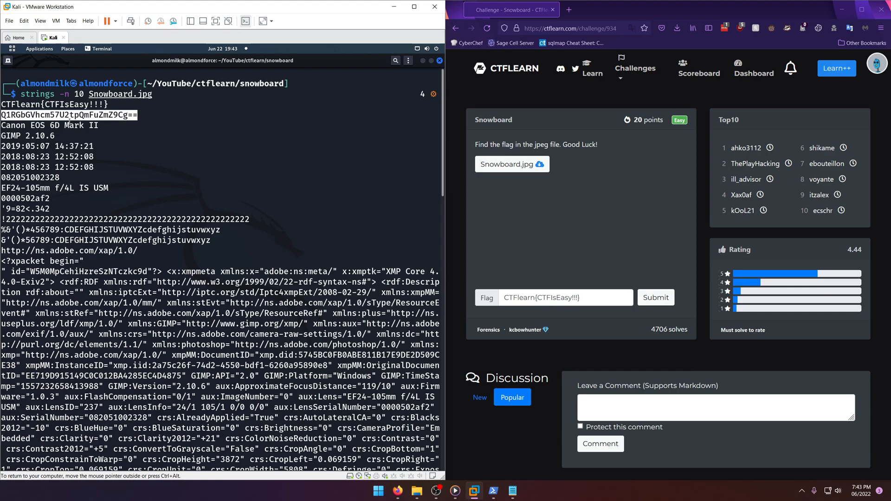
mouse_move(107, 147)
type("echo Q1RGbGVhcm57U2tpQmFuZmZ9Cg== | base64 -d")
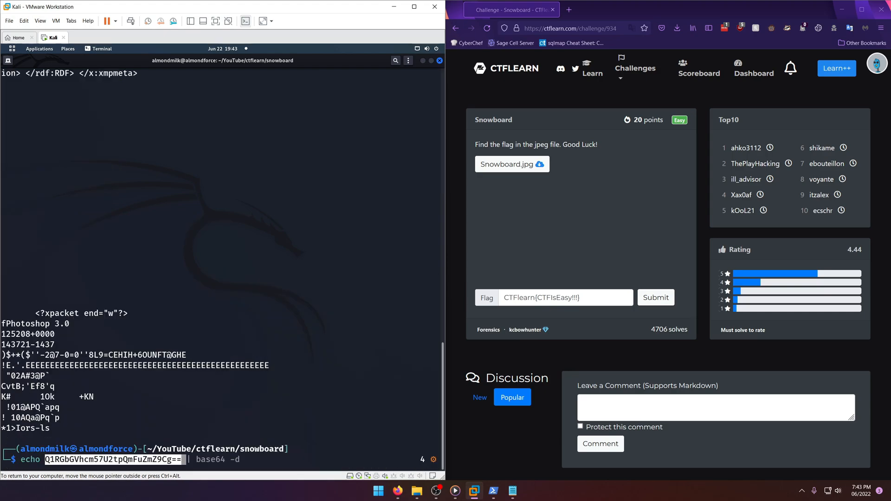
Step: Decode the string with base64 -d to reveal CTFlearn{SkiBanff} and copy it
key("Return")
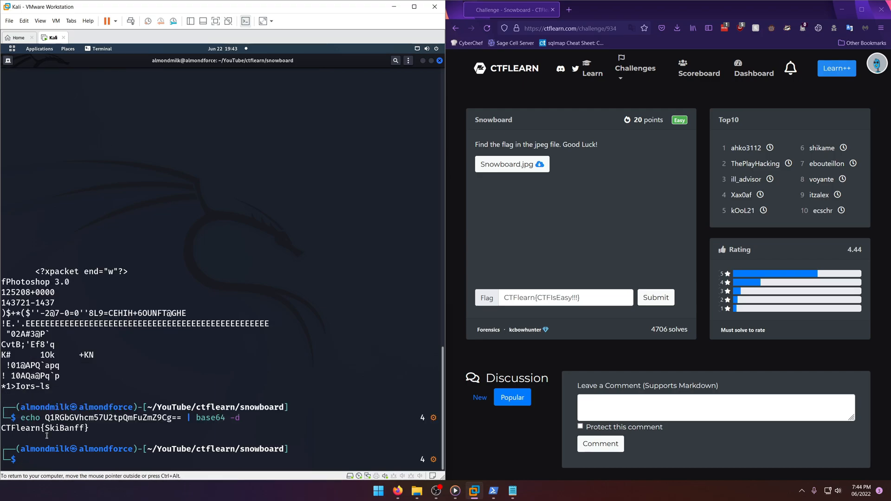
double_click(44, 427)
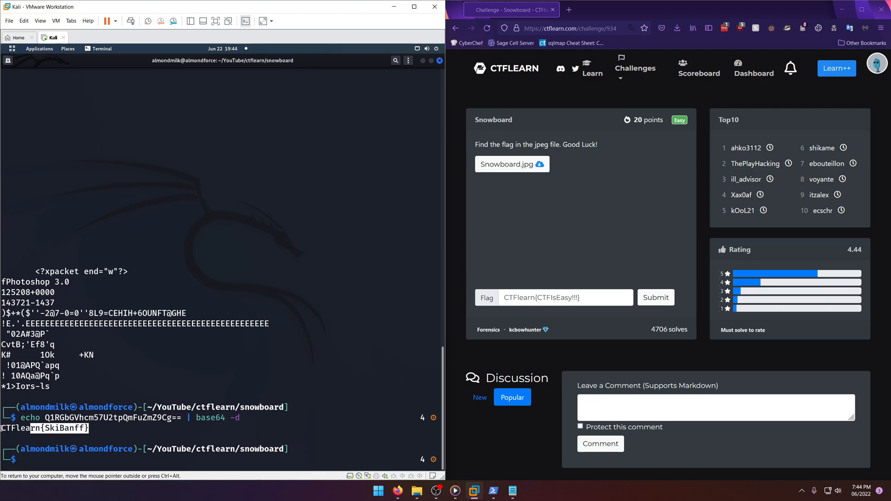
right_click(57, 420)
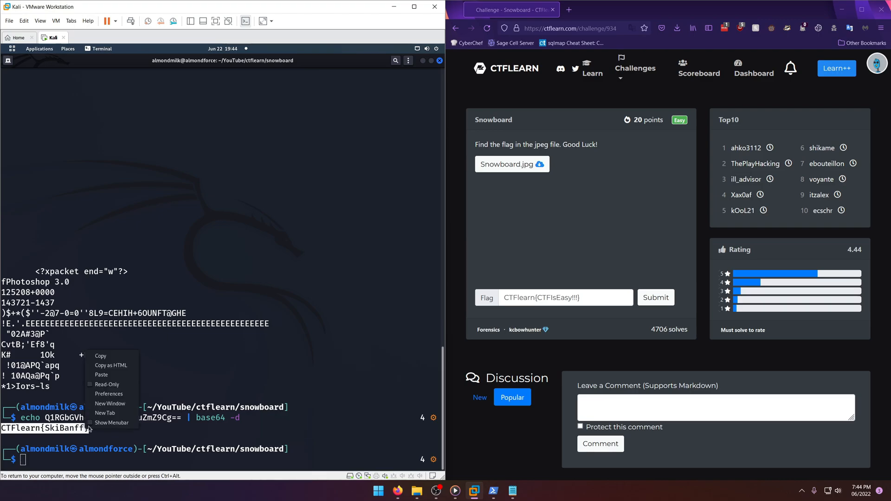
left_click(166, 384)
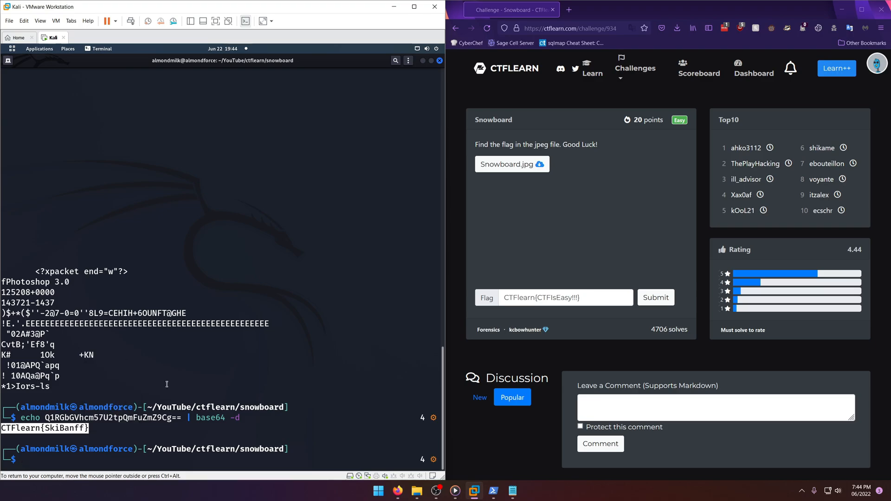
mouse_move(137, 128)
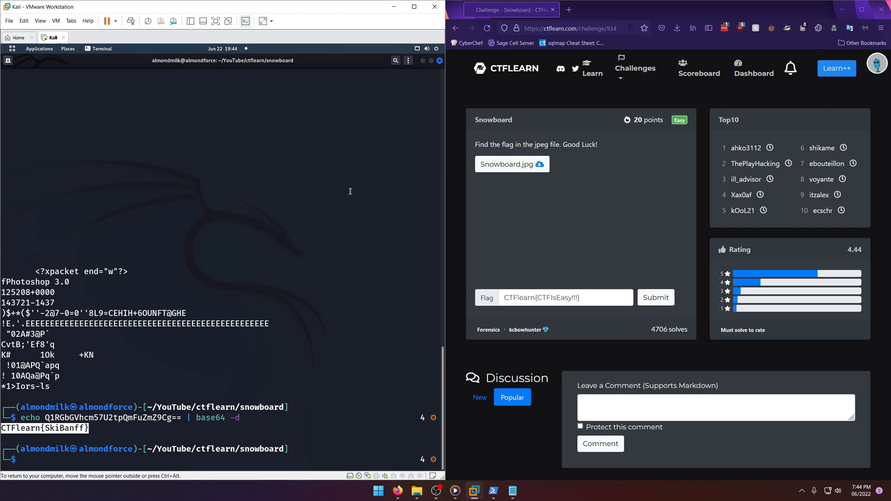
mouse_move(437, 239)
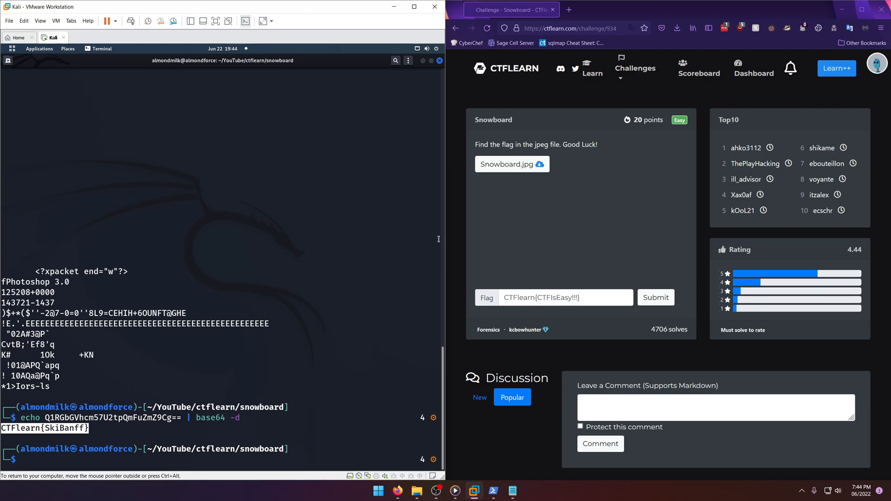
triple_click(553, 297)
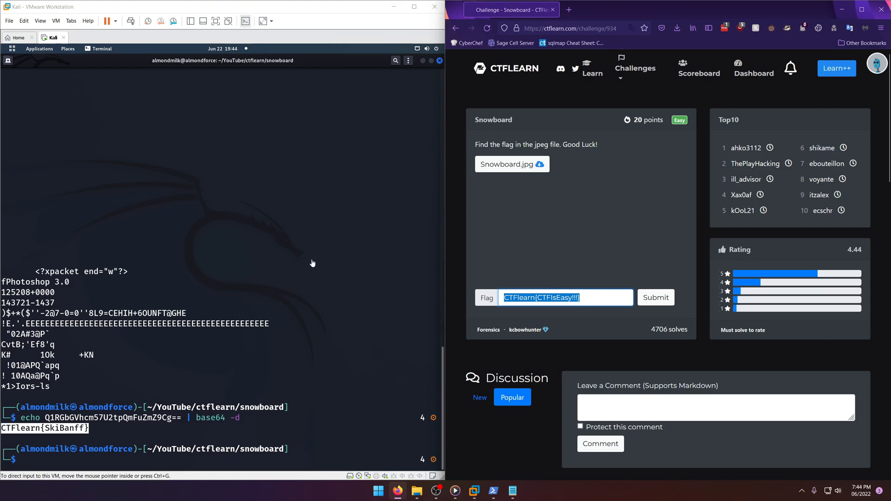
type("CTFlearn{SkiBanff}")
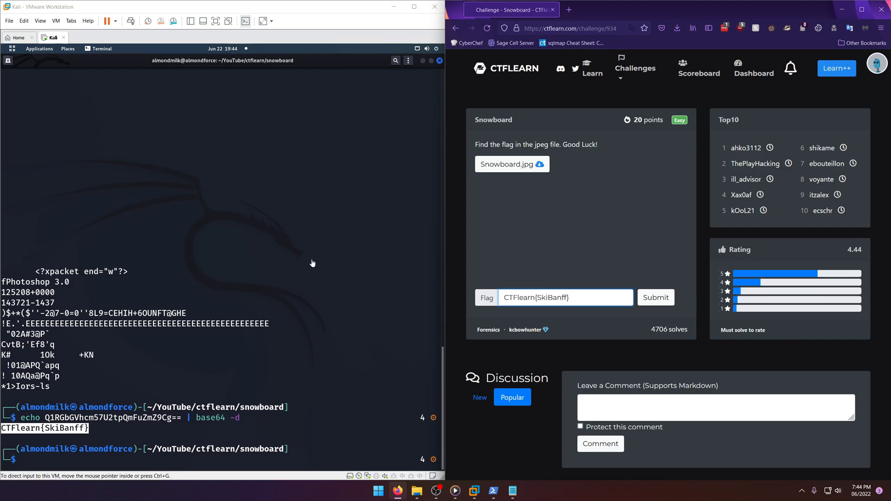
left_click(654, 297)
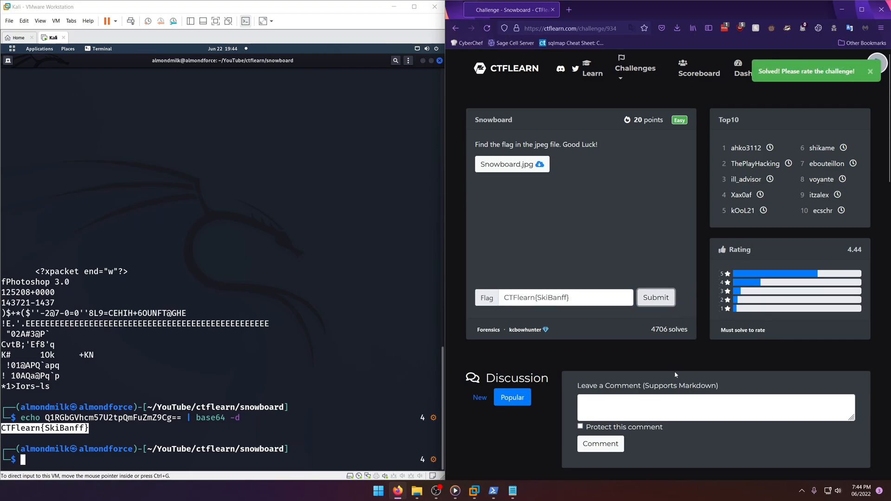